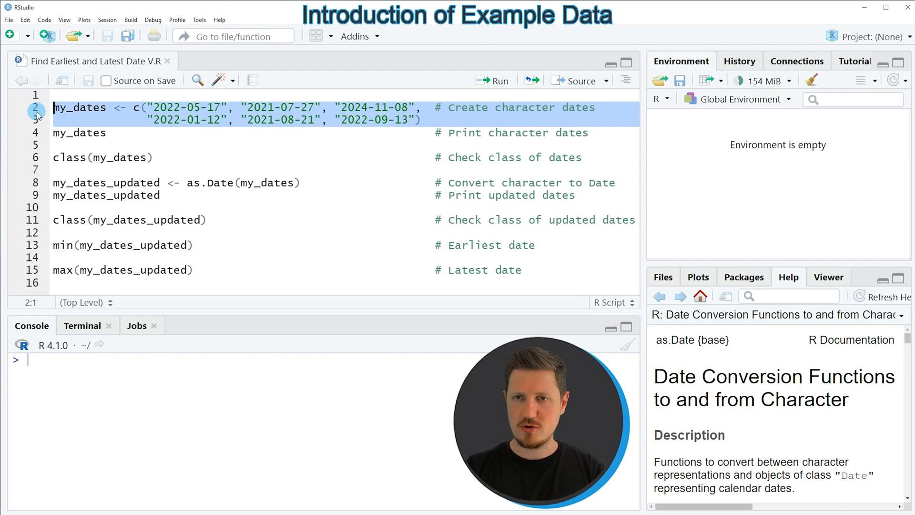
Run the lines creating my_dates with six character dates, then print my_dates in the console.
{"action": "left_click", "coordinate": [491, 80]}
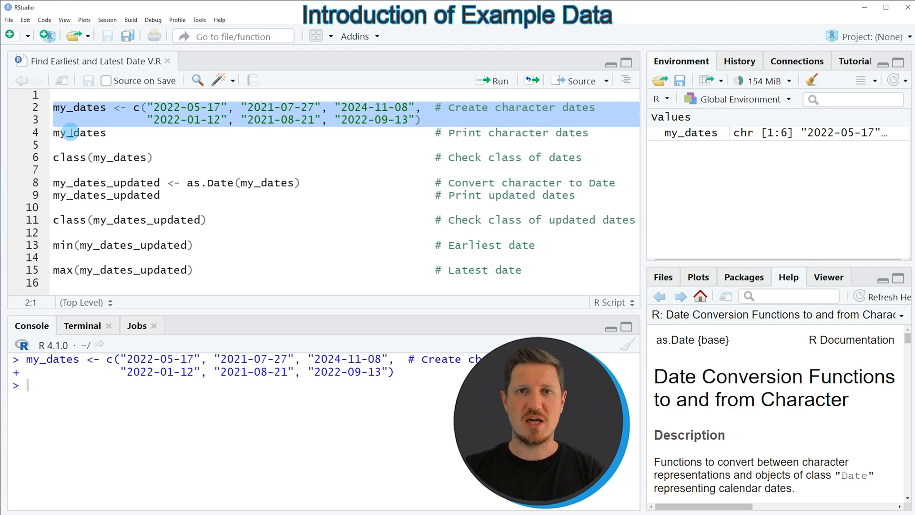
{"action": "left_click", "coordinate": [78, 132]}
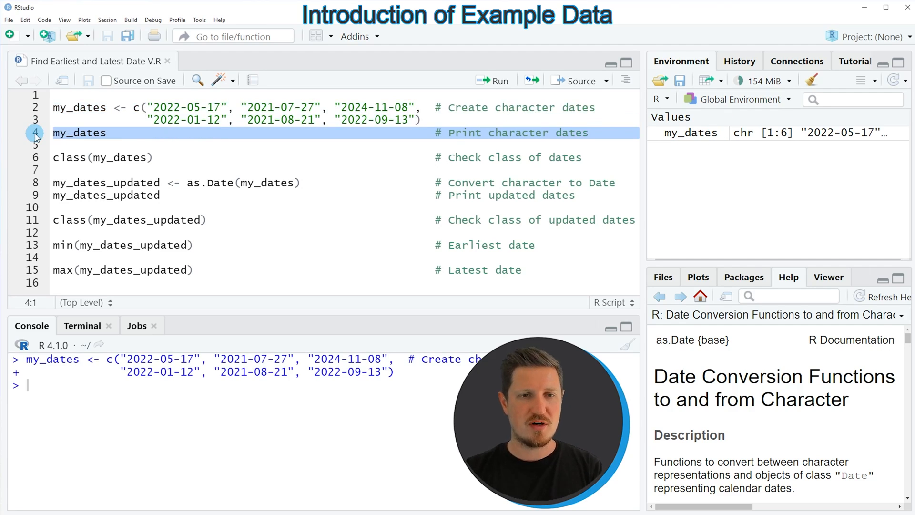
{"action": "left_click", "coordinate": [494, 80]}
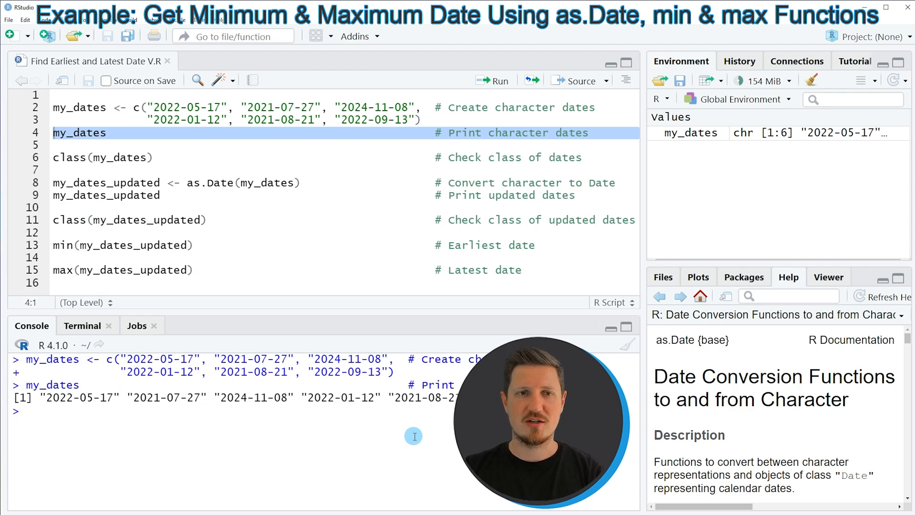
{"action": "mouse_move", "coordinate": [262, 329]}
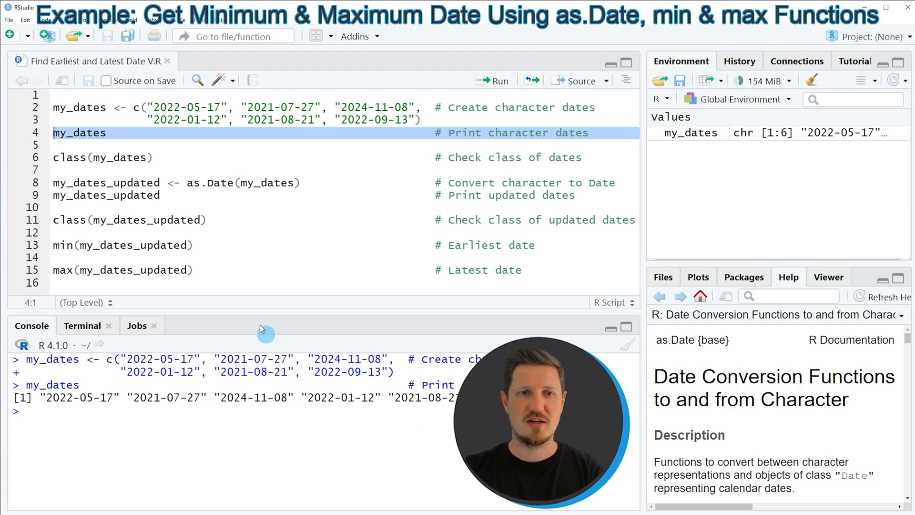
Run class(my_dates) and highlight the 'character' result in the console.
{"action": "left_click", "coordinate": [86, 158]}
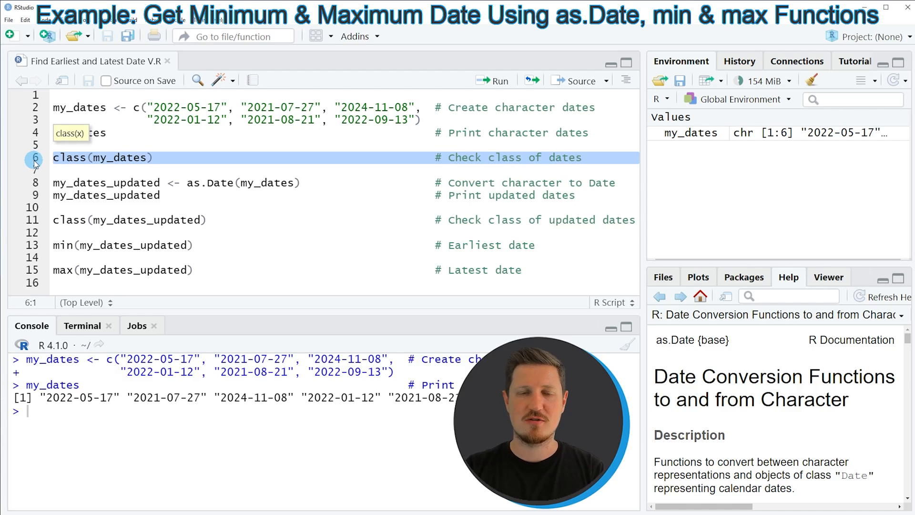
{"action": "left_click", "coordinate": [492, 80]}
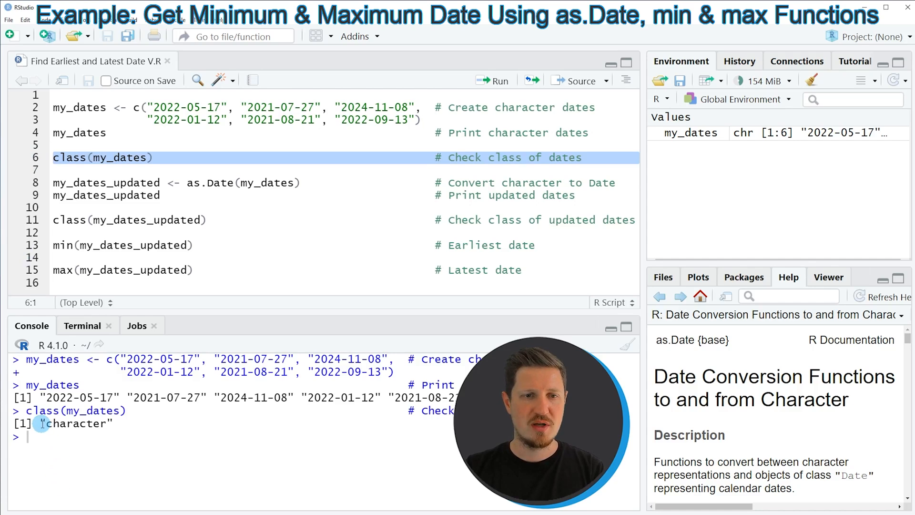
{"action": "double_click", "coordinate": [76, 423]}
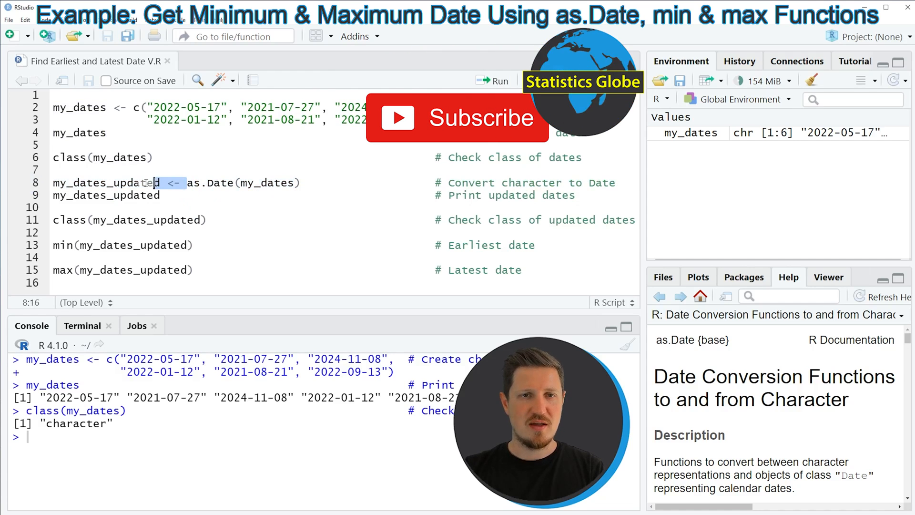
{"action": "left_click", "coordinate": [52, 183]}
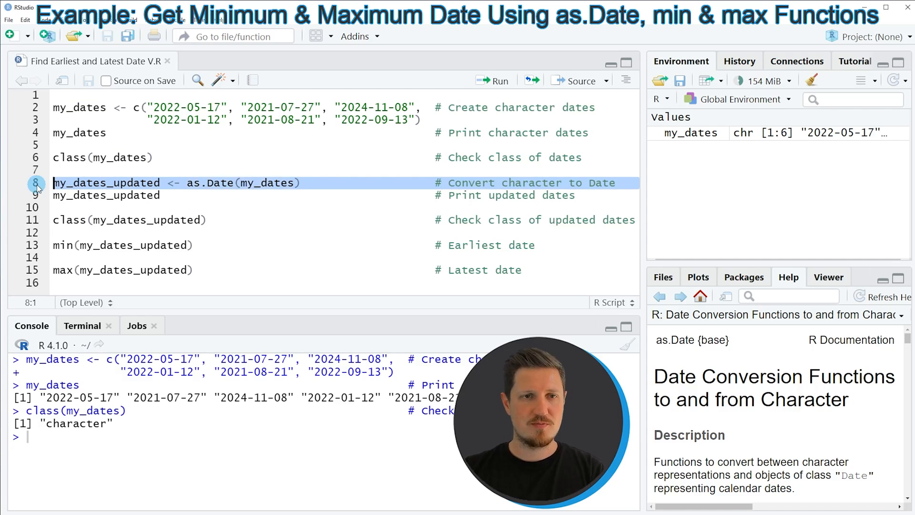
Convert my_dates to Date as my_dates_updated, print it, and check its class.
{"action": "left_click", "coordinate": [492, 80]}
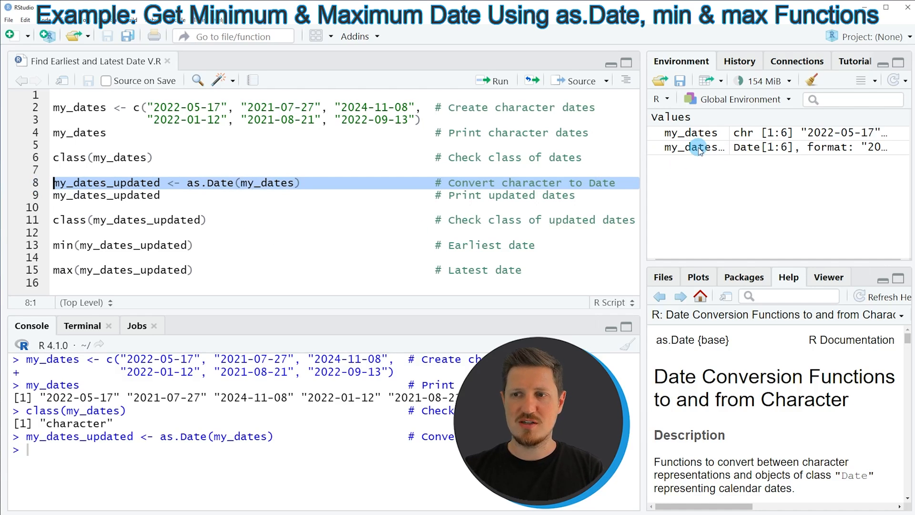
{"action": "mouse_move", "coordinate": [691, 147]}
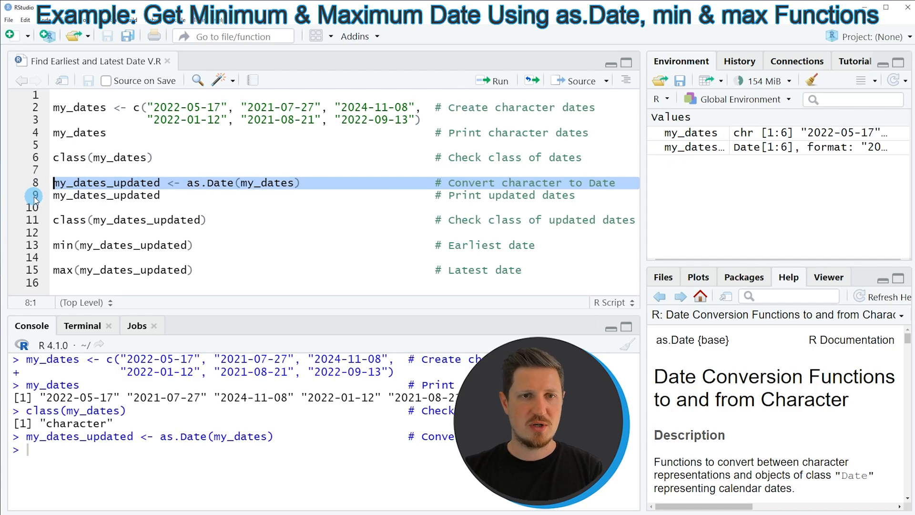
{"action": "left_click", "coordinate": [107, 195]}
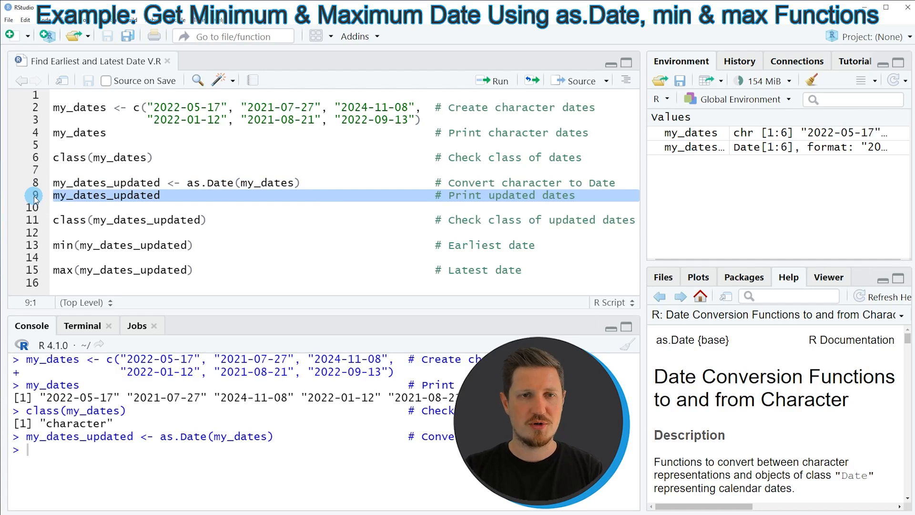
{"action": "left_click", "coordinate": [491, 80]}
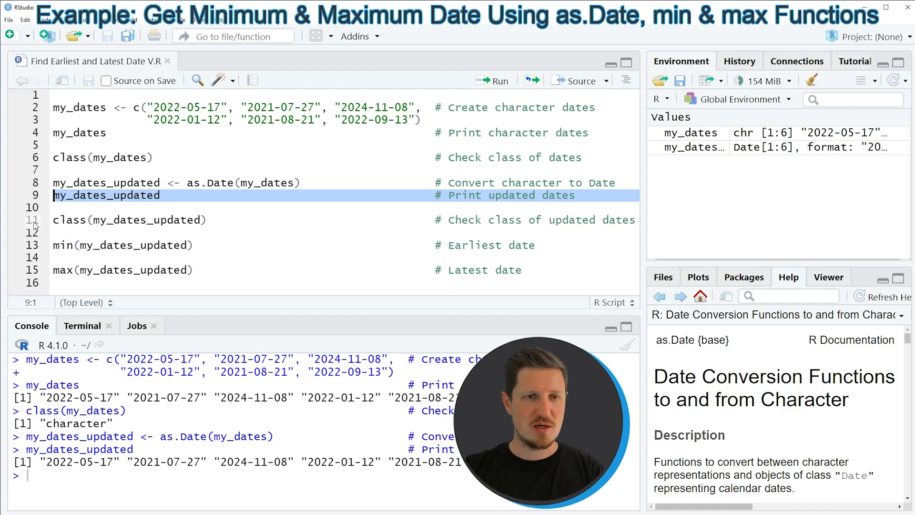
{"action": "left_click", "coordinate": [491, 80]}
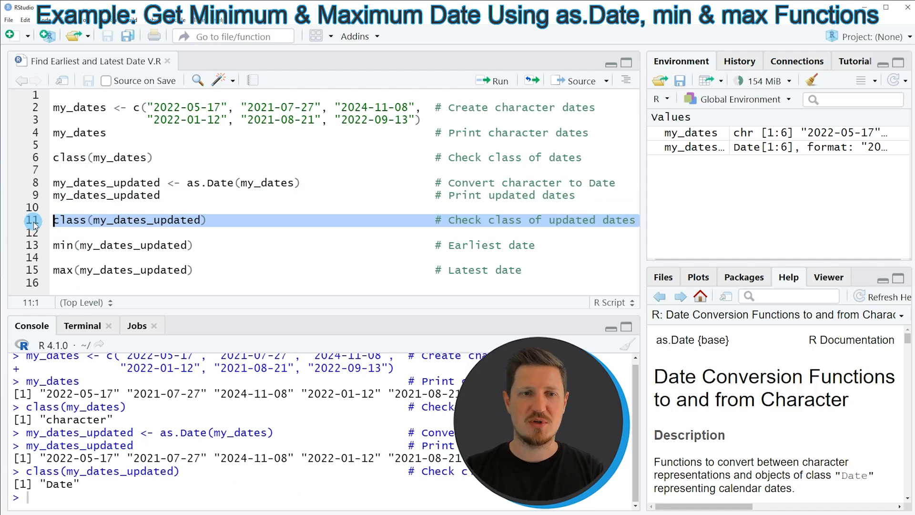
Highlight the 'Date' class output and run min(my_dates_updated), returning 2021-07-27.
{"action": "double_click", "coordinate": [58, 484]}
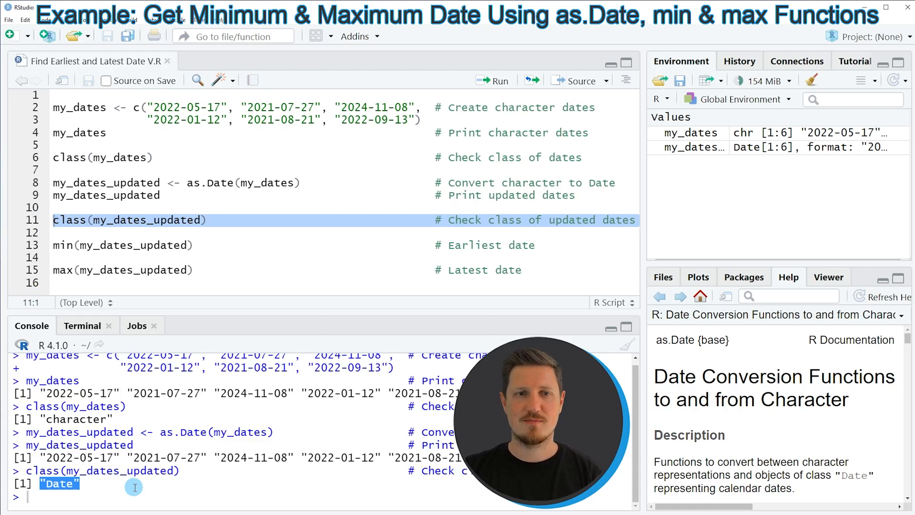
{"action": "mouse_move", "coordinate": [114, 422]}
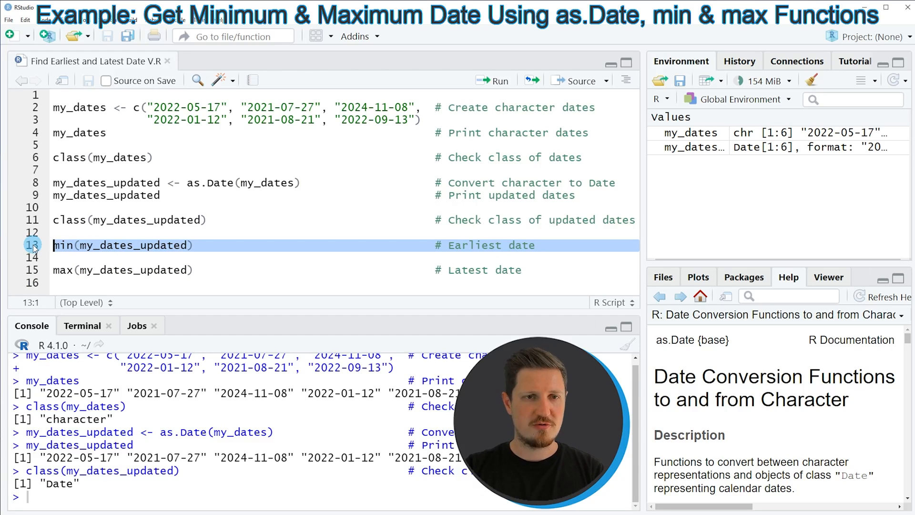
{"action": "left_click", "coordinate": [492, 80]}
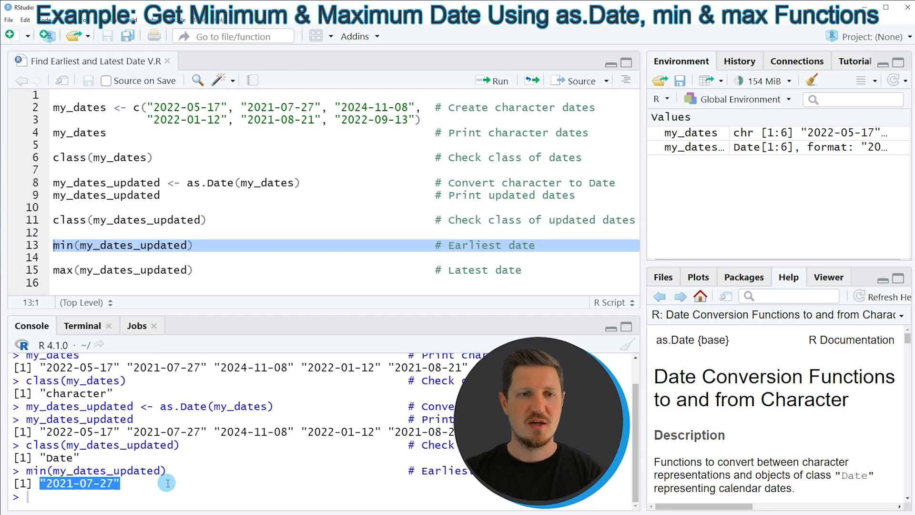
Run max(my_dates_updated) and highlight the latest date, 2024-11-08.
{"action": "left_click", "coordinate": [57, 270]}
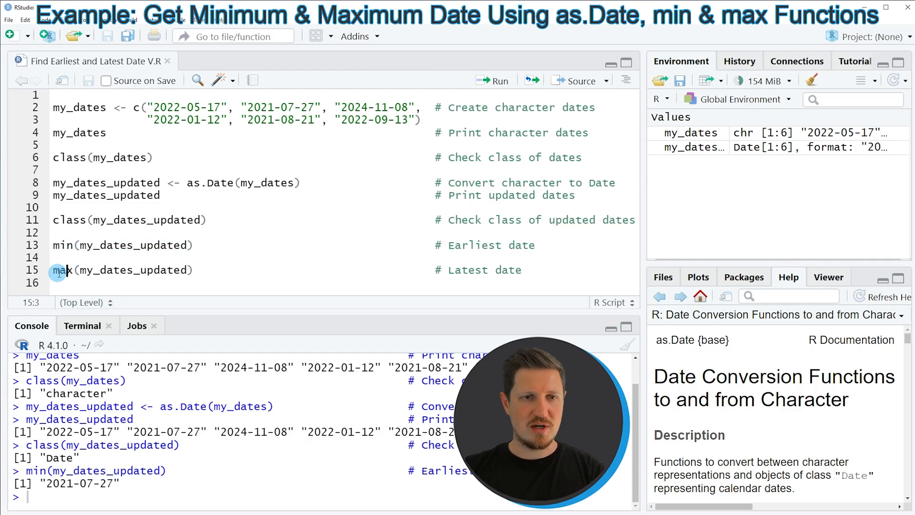
{"action": "left_click", "coordinate": [54, 270]}
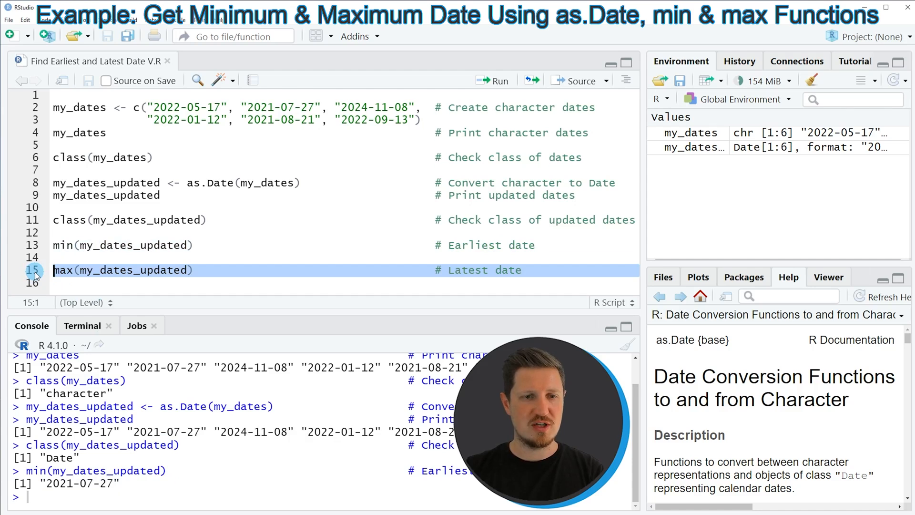
{"action": "left_click", "coordinate": [492, 80]}
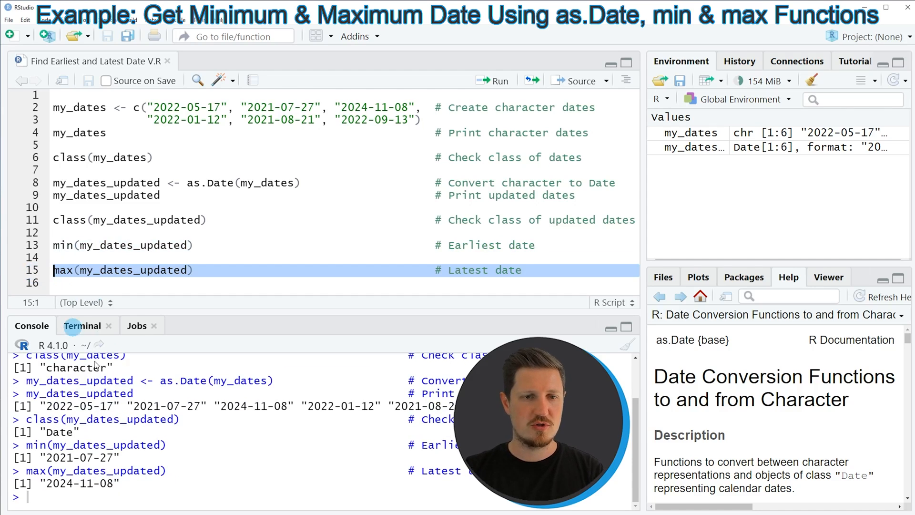
{"action": "double_click", "coordinate": [79, 483]}
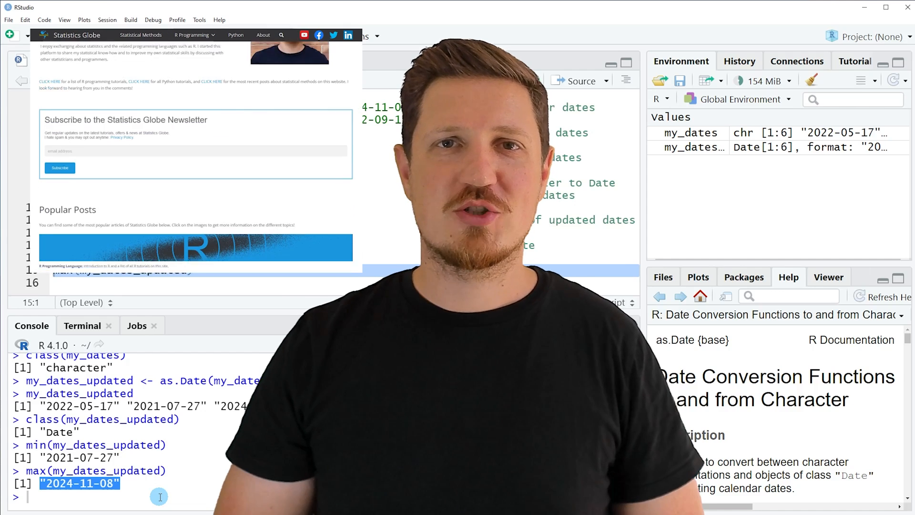
Go to Graphics in R via Statistics Globe's R Programming menu and scroll the page.
{"action": "scroll", "scroll_direction": "down", "scroll_amount": 3}
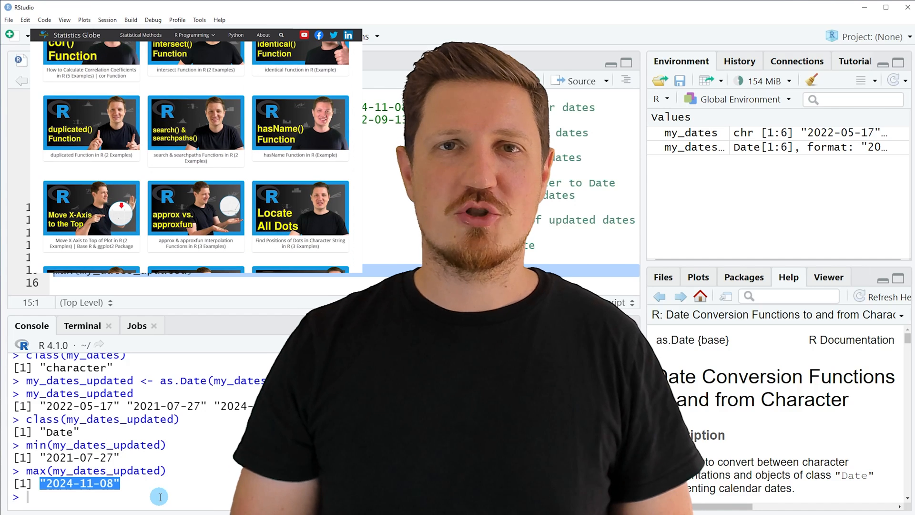
{"action": "left_click", "coordinate": [194, 35]}
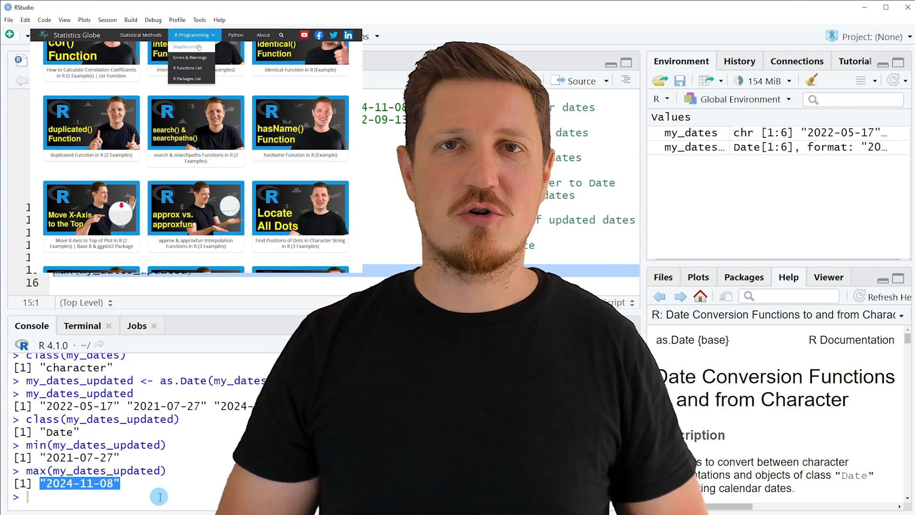
{"action": "left_click", "coordinate": [188, 47]}
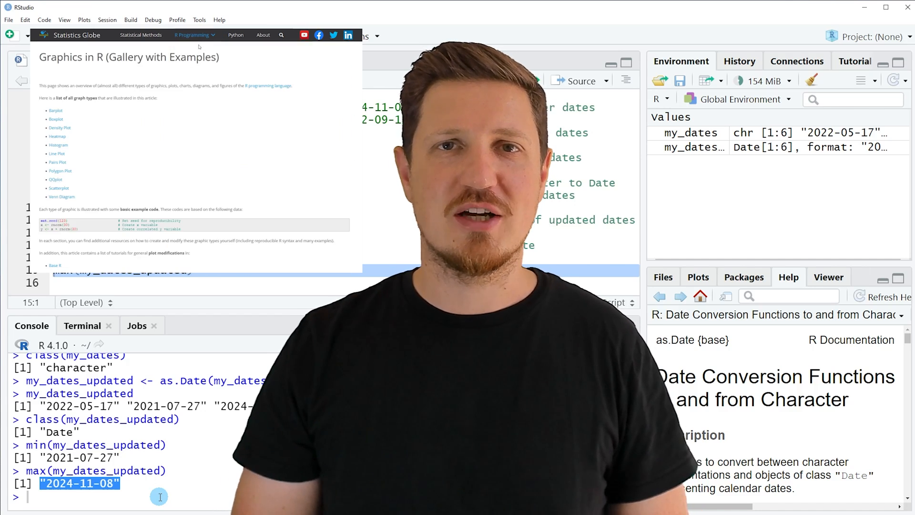
{"action": "scroll", "scroll_direction": "down", "scroll_amount": 3}
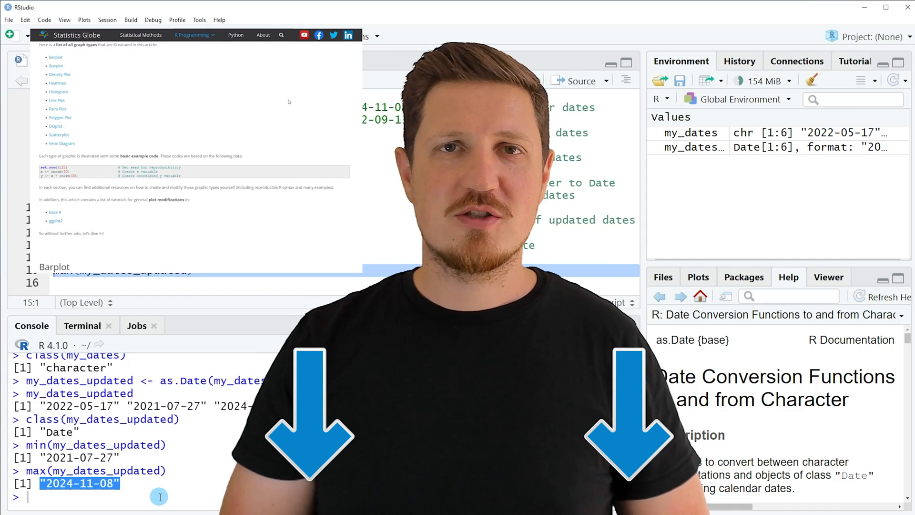
{"action": "scroll", "scroll_direction": "down", "scroll_amount": 3}
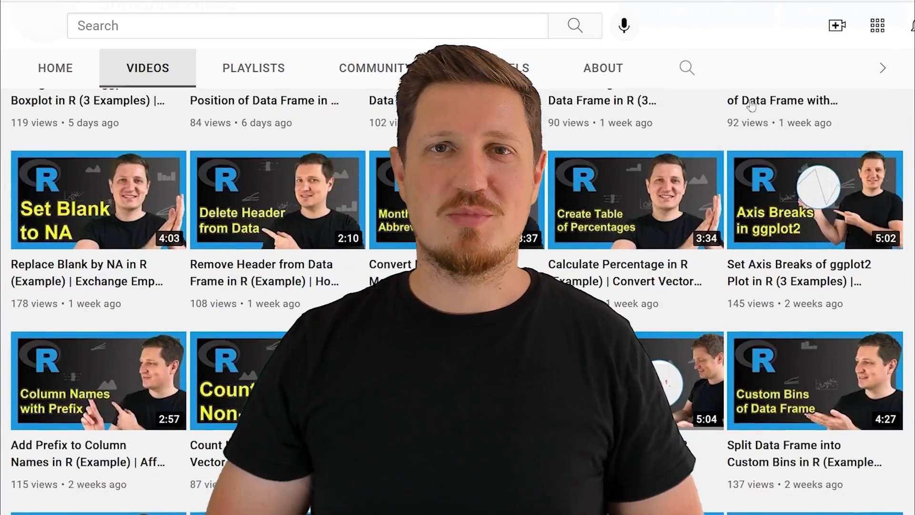
{"action": "scroll", "scroll_direction": "down", "scroll_amount": 3}
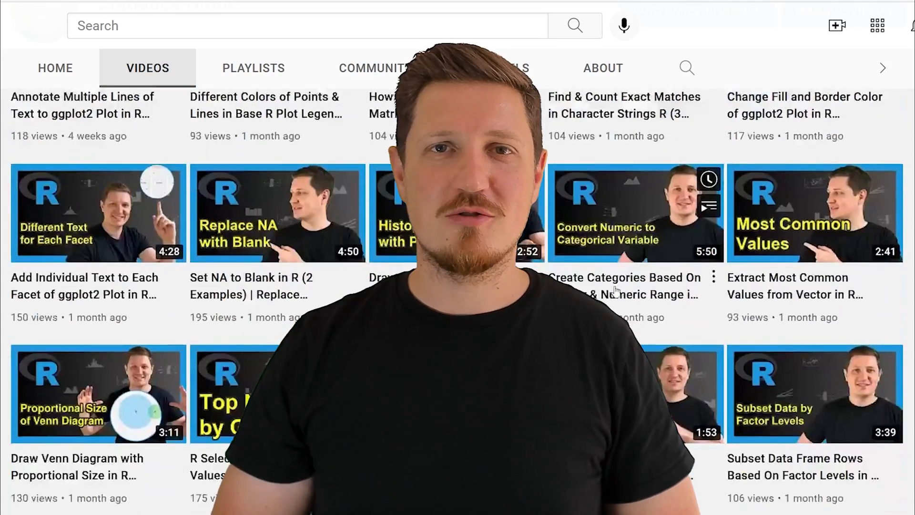
{"action": "scroll", "scroll_direction": "down", "scroll_amount": 3}
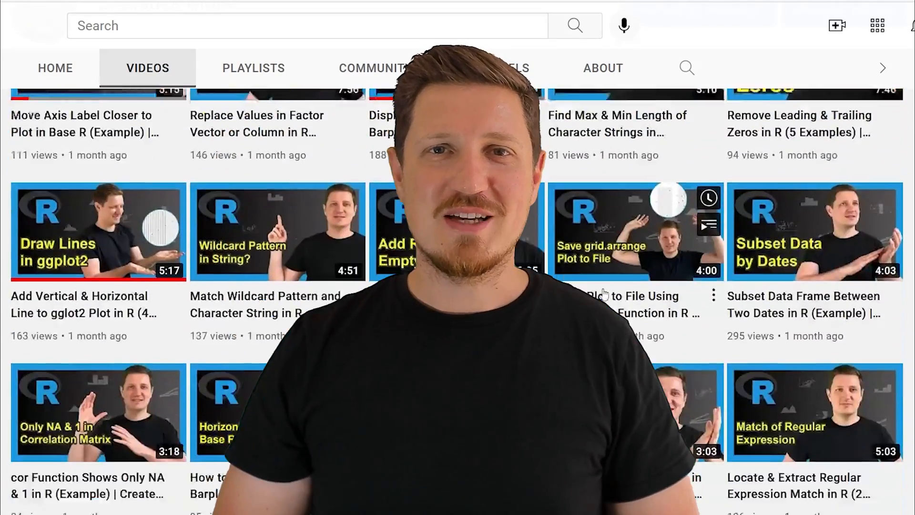
{"action": "scroll", "scroll_direction": "down", "scroll_amount": 3}
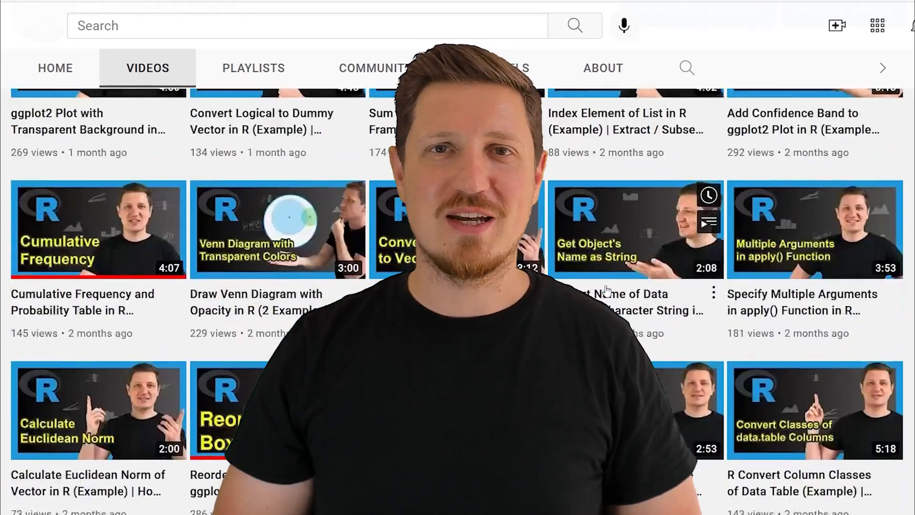